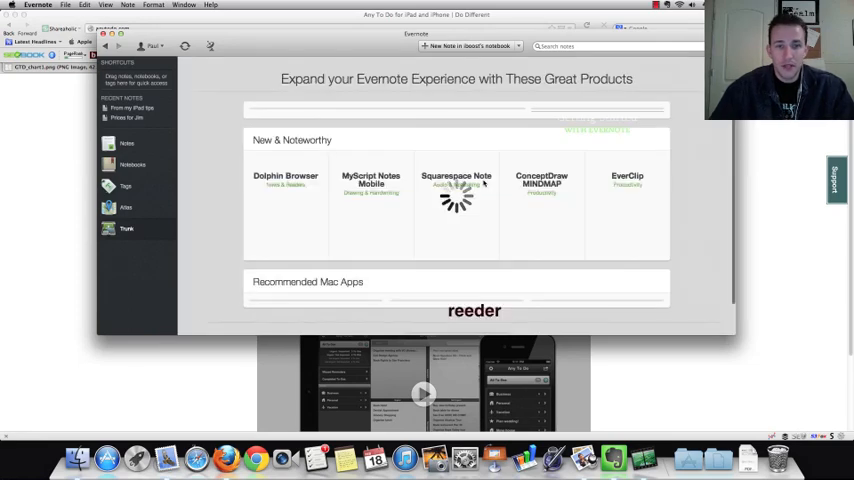
# Step: Scroll down Evernote's recommended-products page before returning to the All Notes grid
pyautogui.scroll(-3)
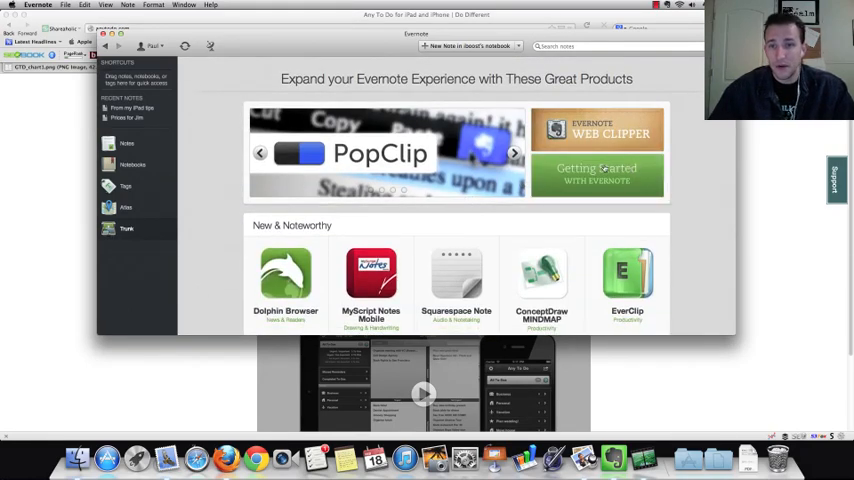
pyautogui.scroll(-3)
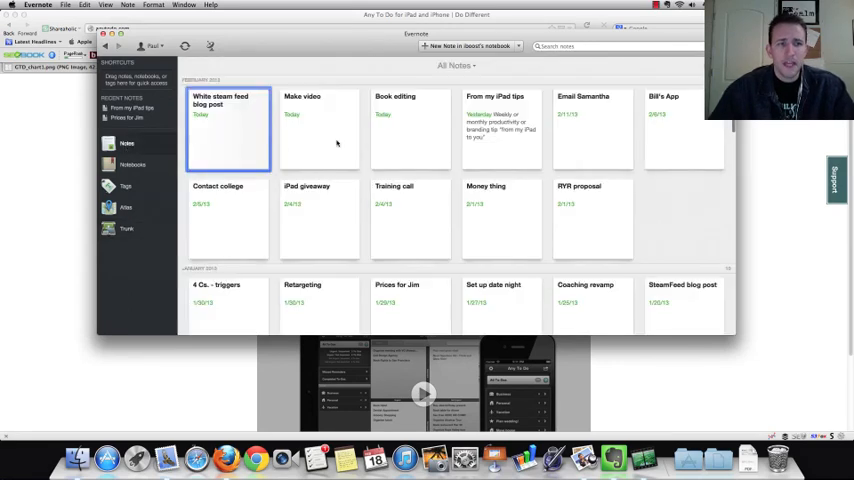
# Step: Scroll the notes view down once before hiding the Evernote window
pyautogui.scroll(-3)
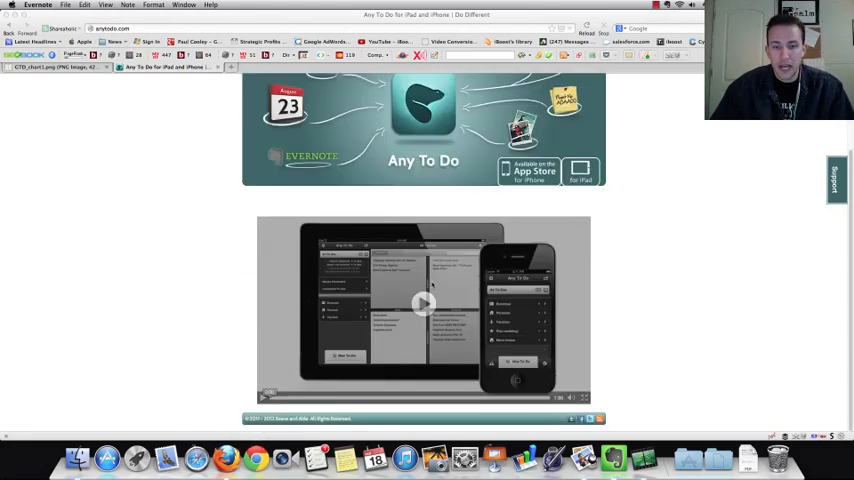
# Step: Scroll the Any To Do page up toward the Priority Matrix diagram
pyautogui.scroll(3)
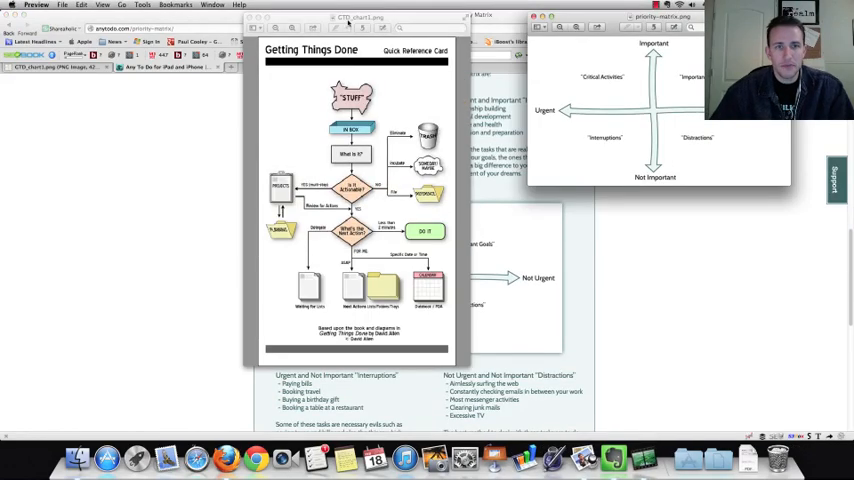
# Step: Drag the Preview window's title bar downward before closing the reference card
pyautogui.moveTo(656, 16); pyautogui.dragTo(670, 188)
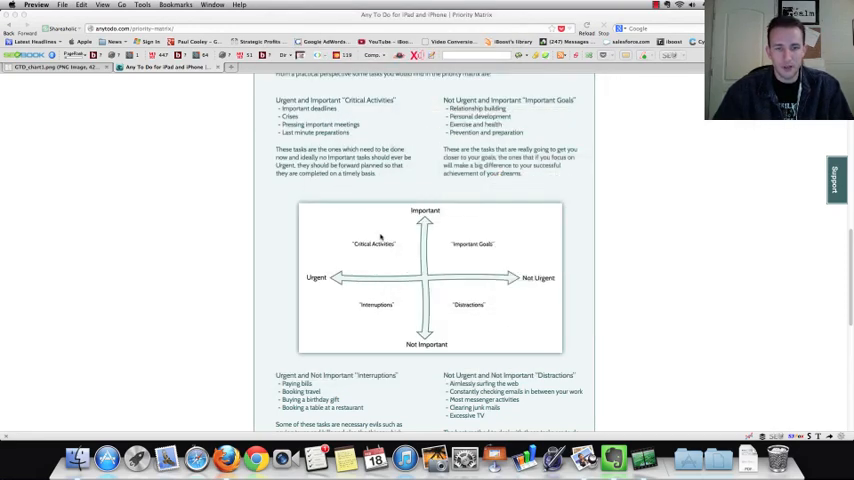
pyautogui.scroll(-3)
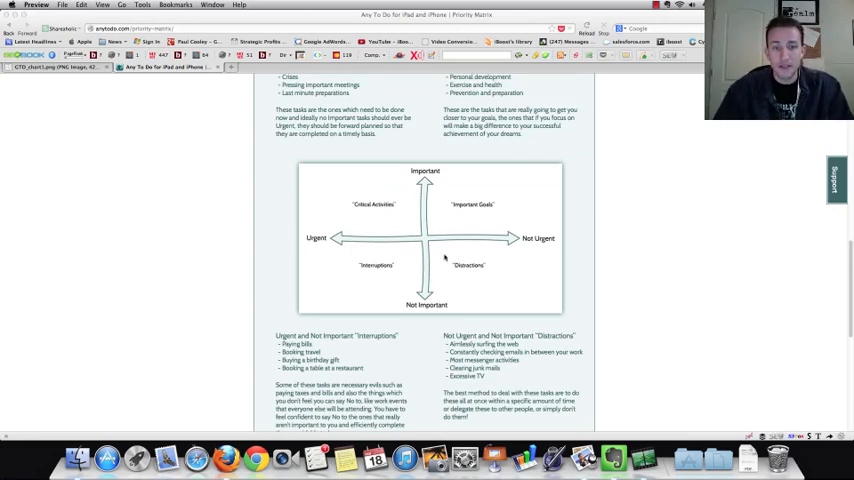
pyautogui.moveTo(400, 204)
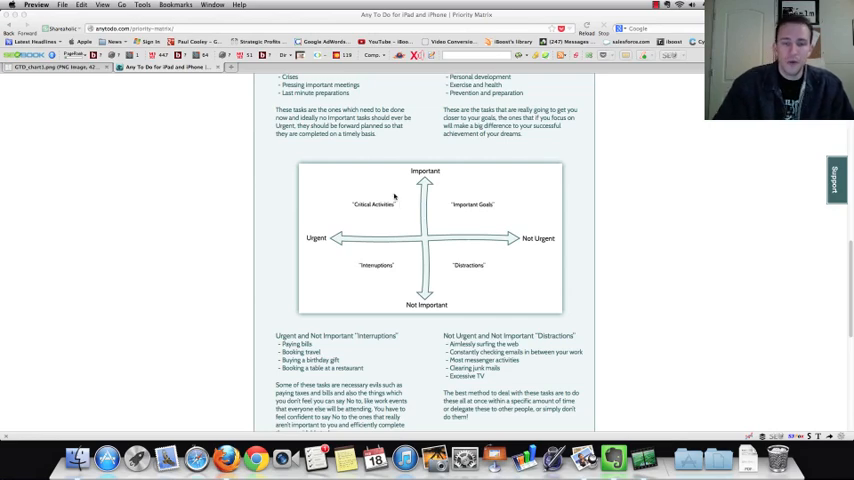
pyautogui.moveTo(432, 152)
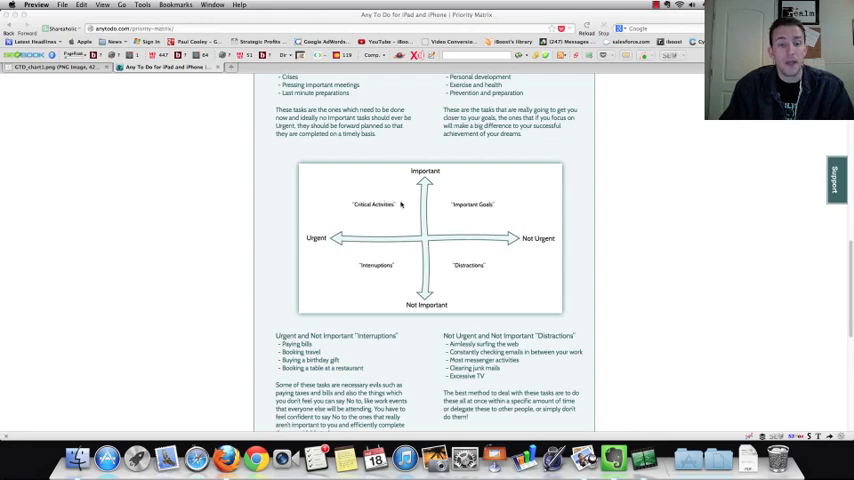
pyautogui.moveTo(380, 228)
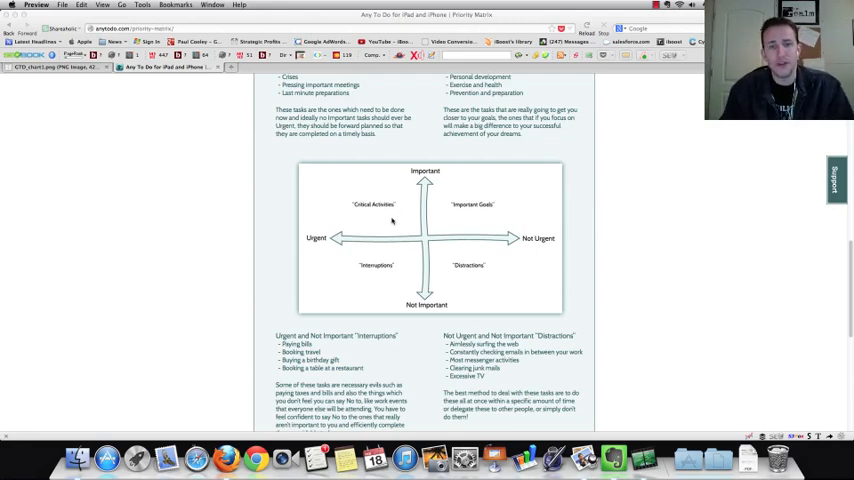
pyautogui.moveTo(428, 212)
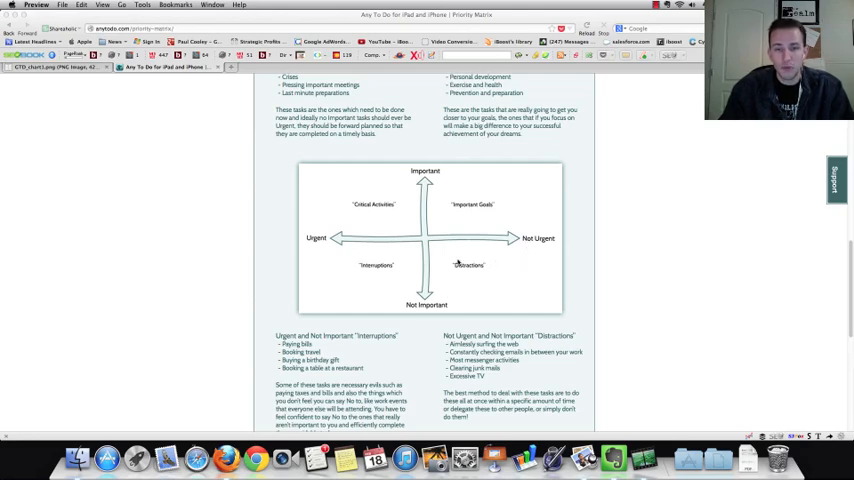
pyautogui.scroll(-3)
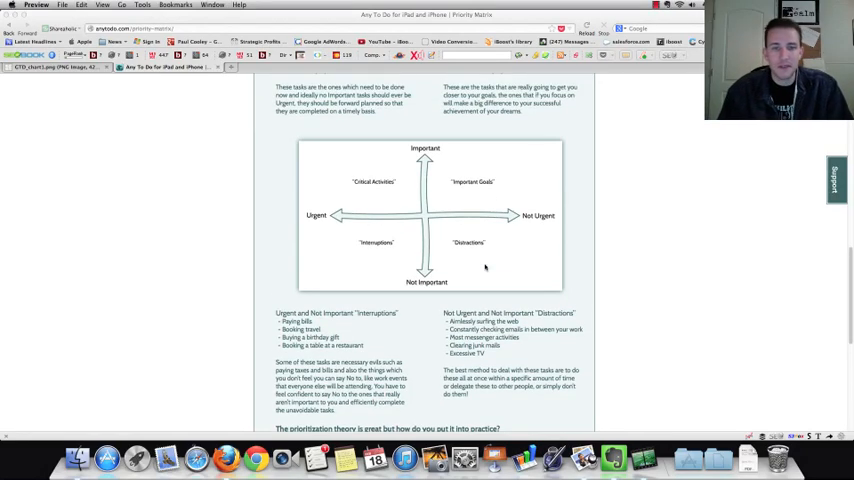
pyautogui.scroll(-3)
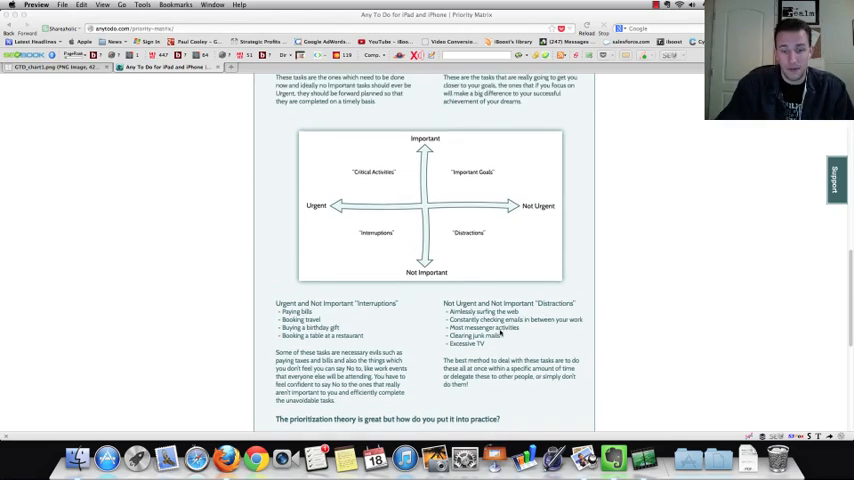
pyautogui.moveTo(466, 344)
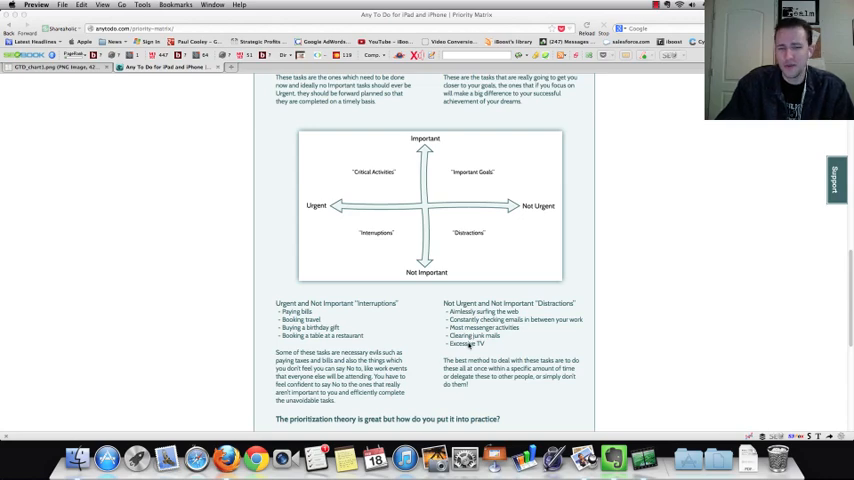
pyautogui.scroll(3)
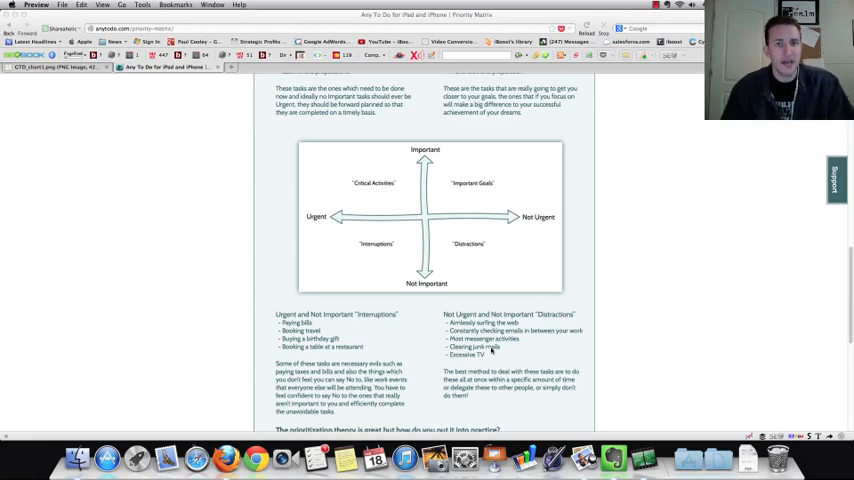
pyautogui.moveTo(516, 224)
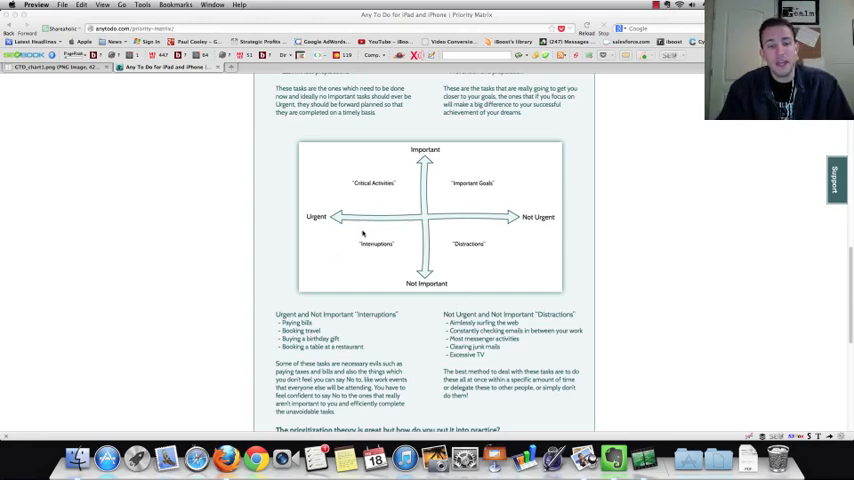
pyautogui.moveTo(424, 284)
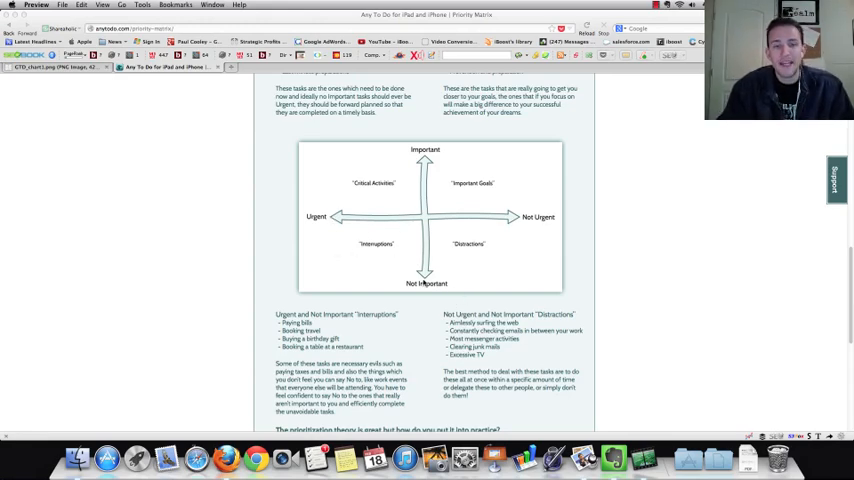
pyautogui.moveTo(352, 338)
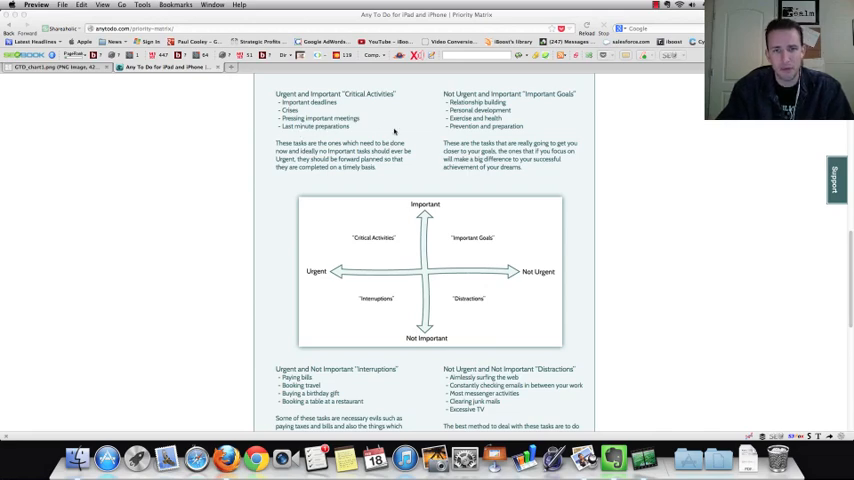
pyautogui.moveTo(328, 228)
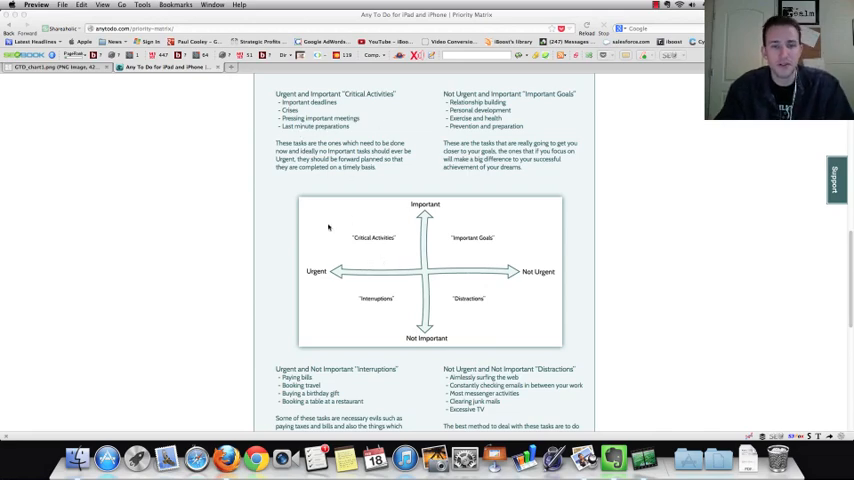
pyautogui.moveTo(496, 238)
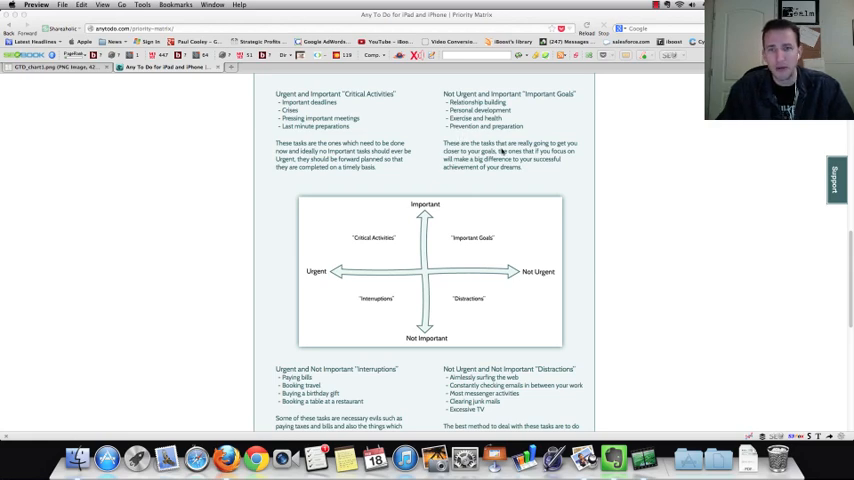
# Step: Scroll down the Priority Matrix page, then bring Evernote's All Notes grid back up from the Dock
pyautogui.scroll(-3)
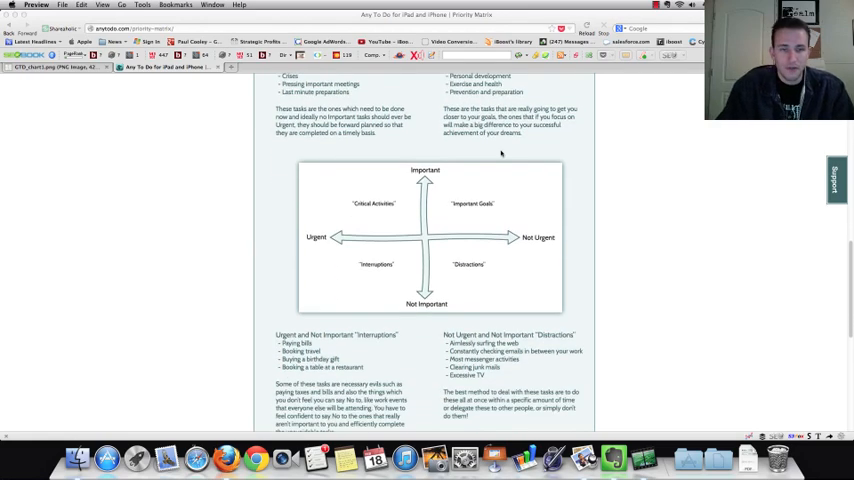
pyautogui.scroll(-3)
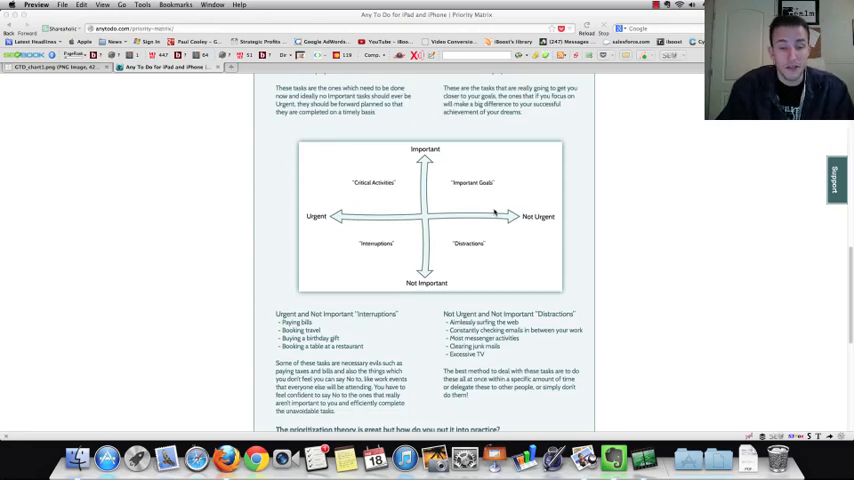
pyautogui.scroll(-3)
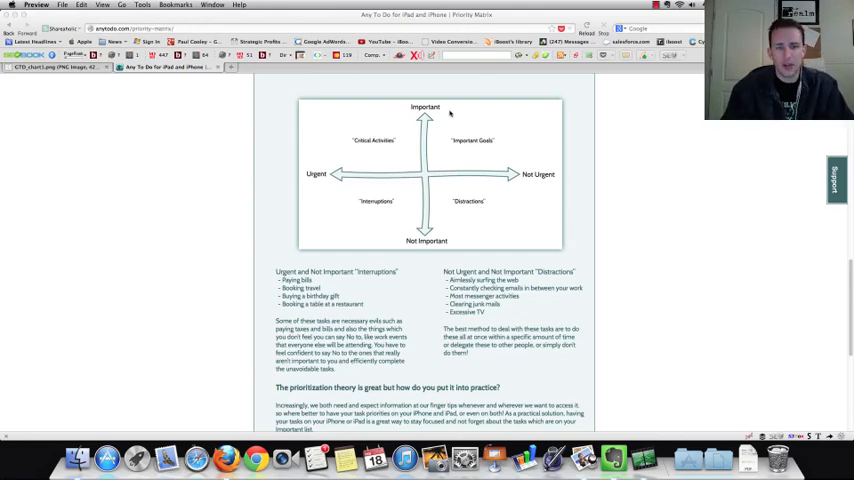
pyautogui.moveTo(544, 164)
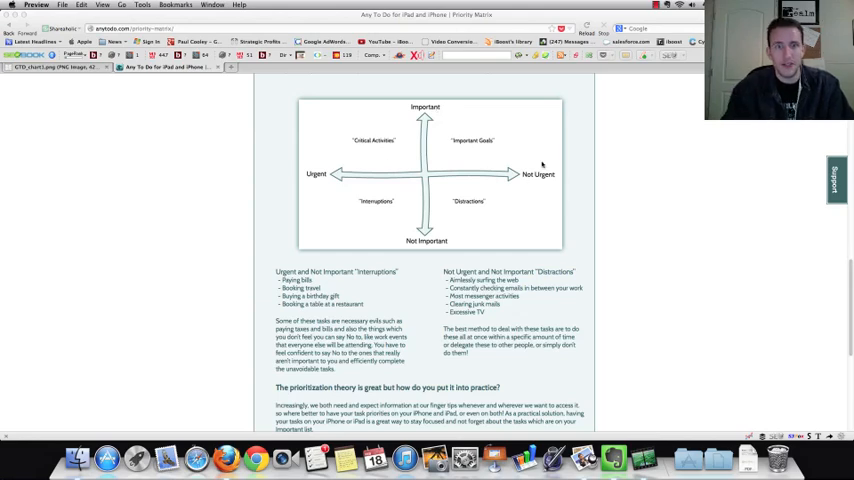
pyautogui.moveTo(596, 198)
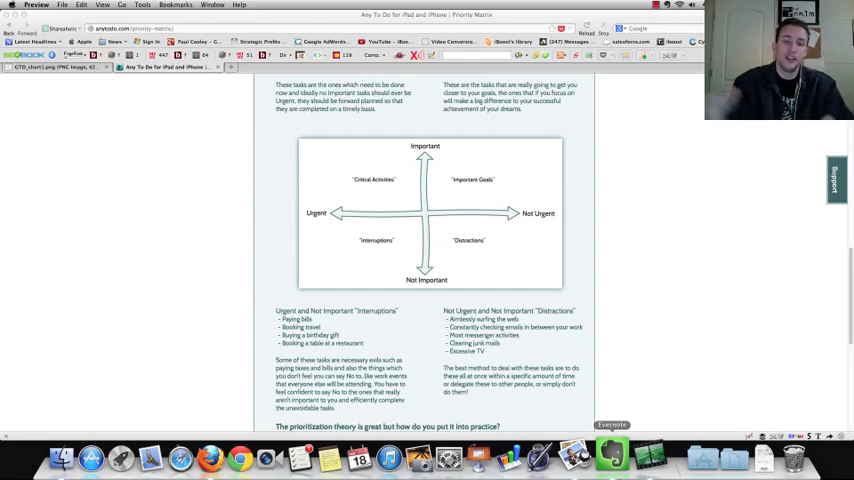
pyautogui.click(604, 460)
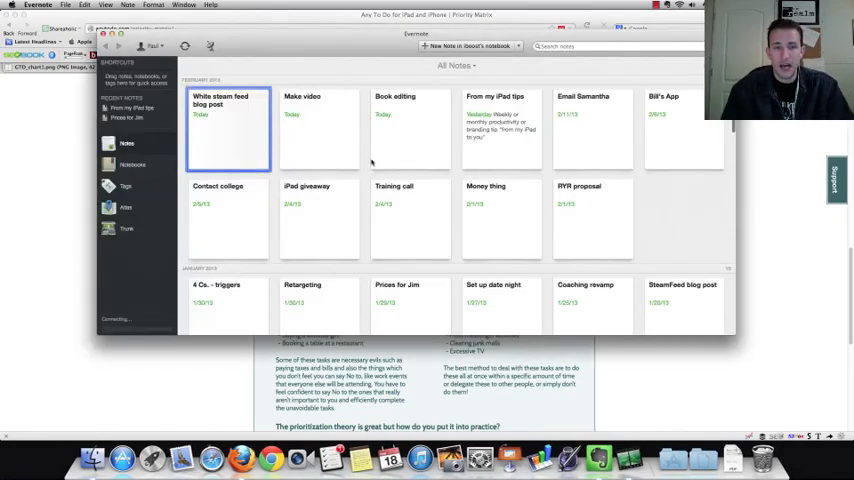